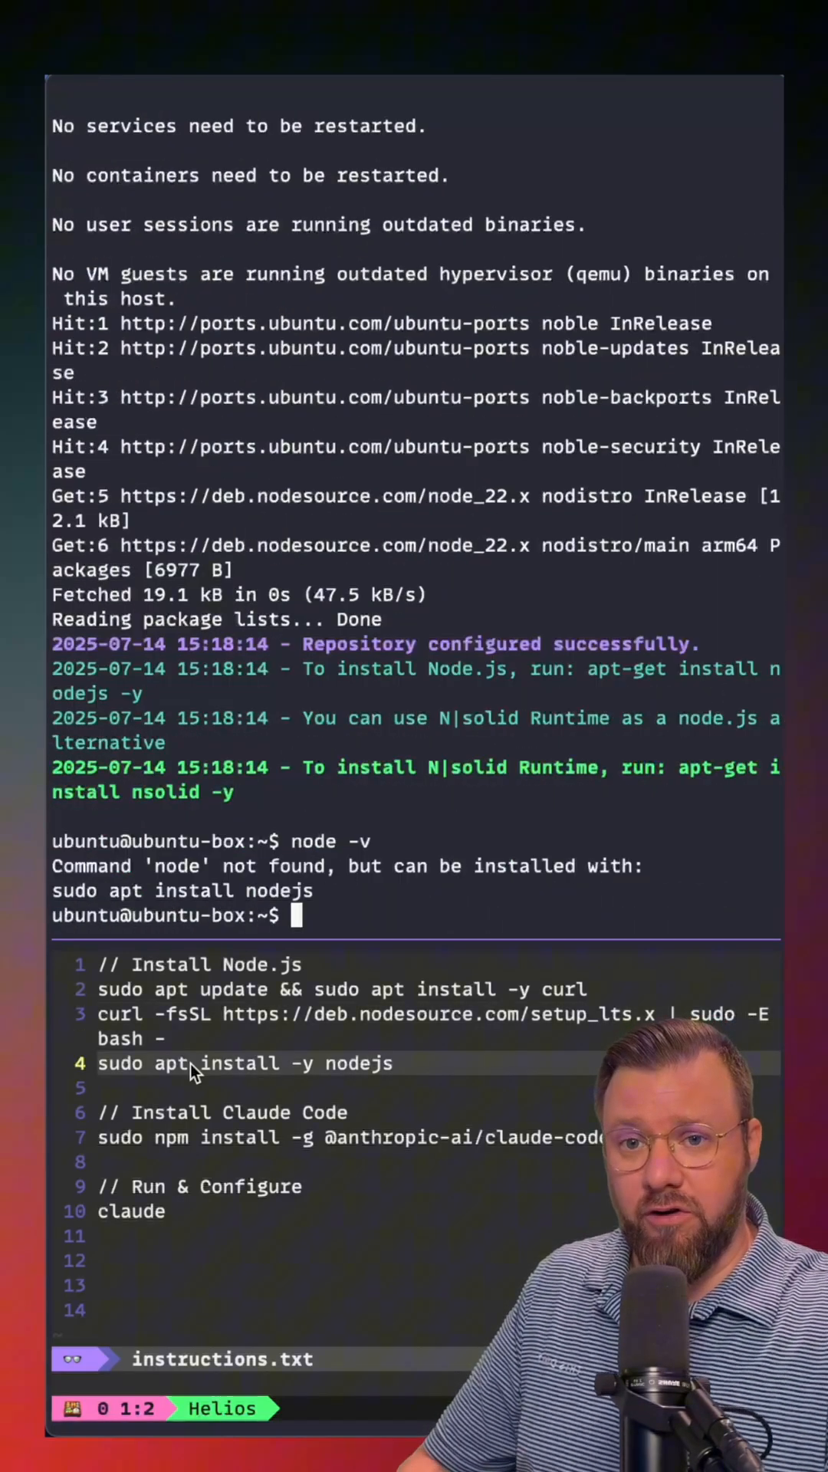
Install nodejs with apt and confirm 'node -v' reports v22.17.0
{"action": "type", "text": "sudo apt install -y n"}
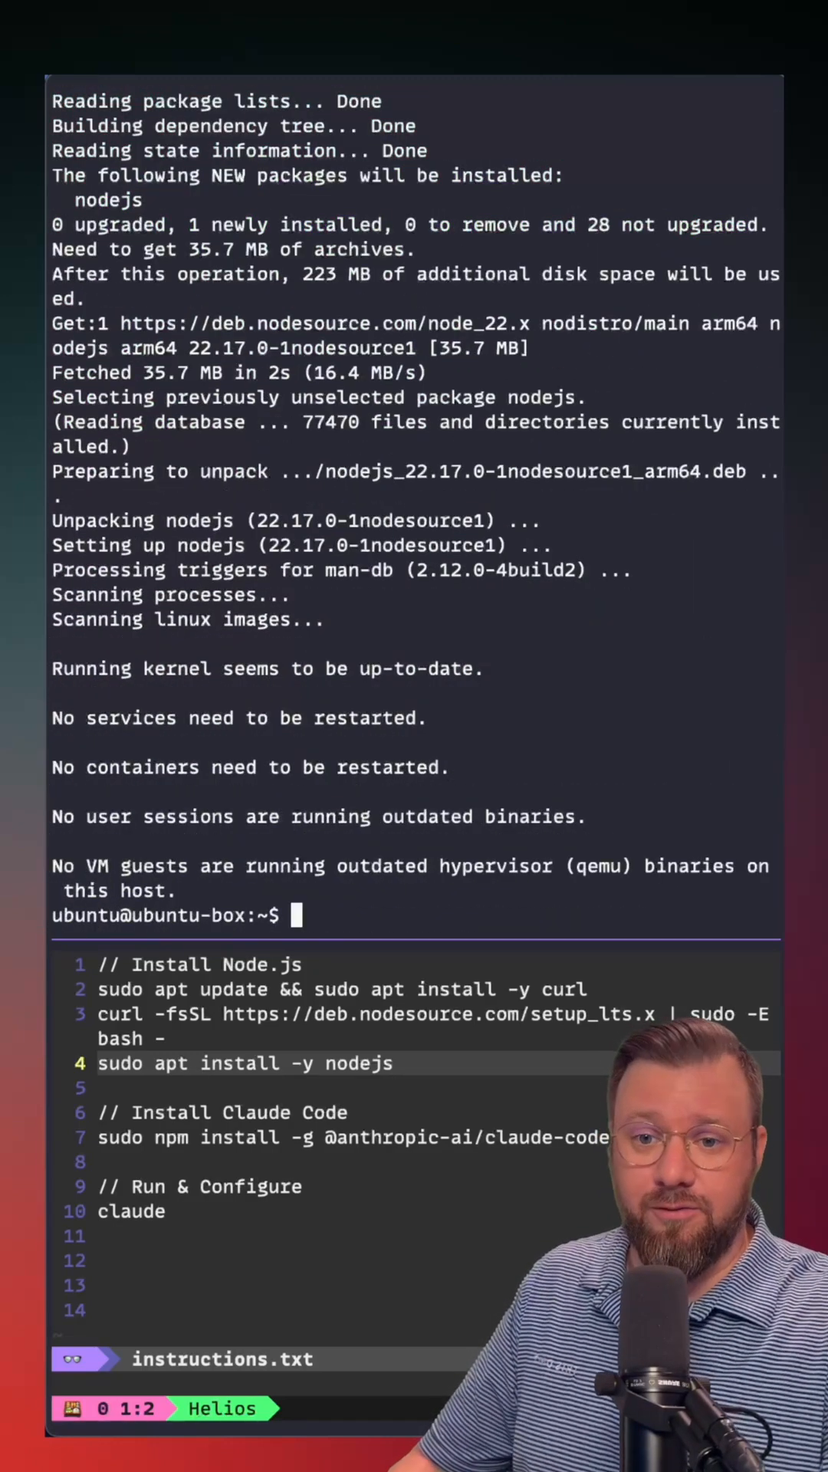
{"action": "type", "text": "node -v"}
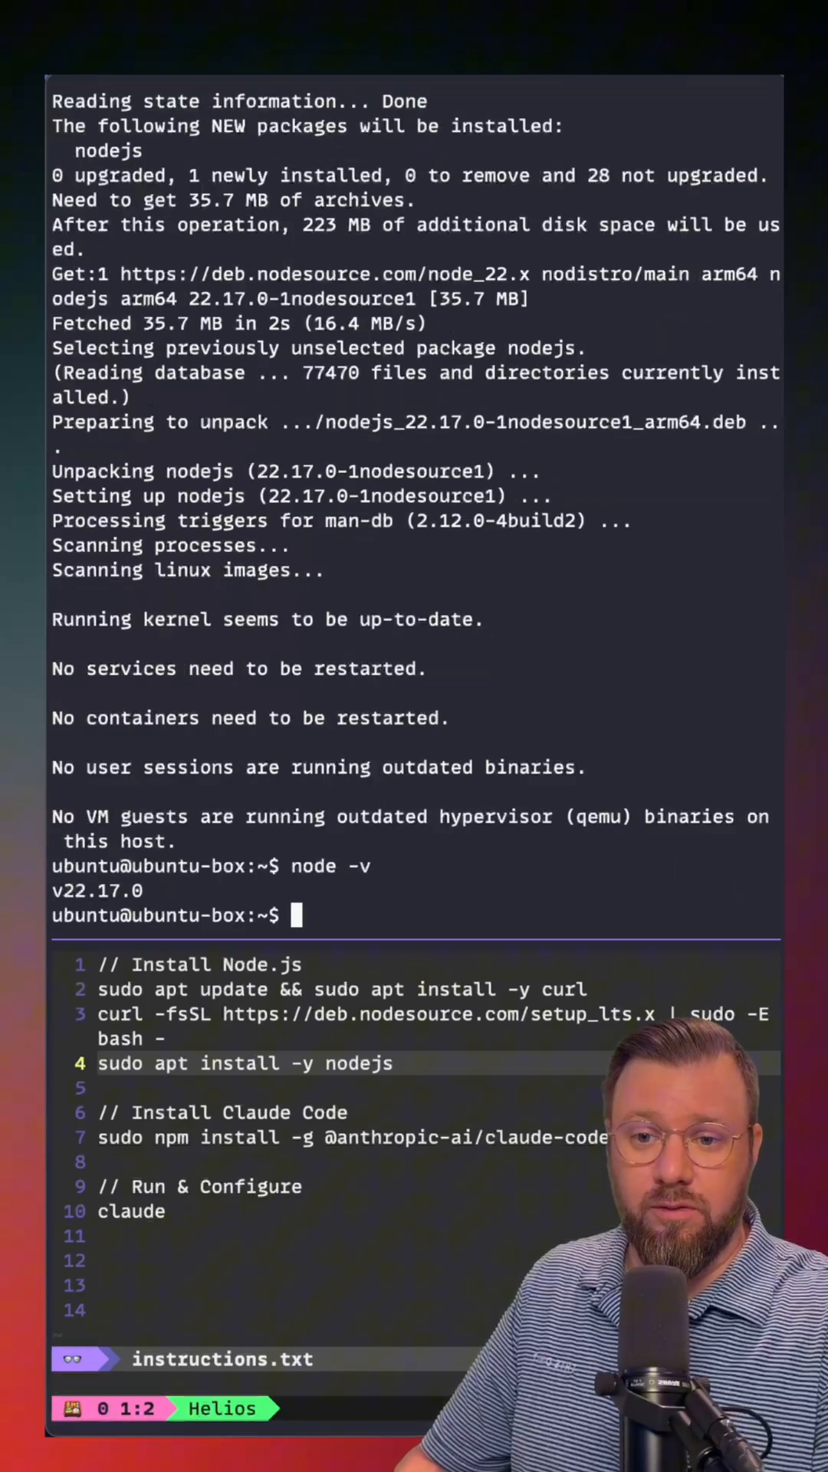
Check the npm version with 'npm -v', confirming 10.9.2
{"action": "type", "text": "npm -v"}
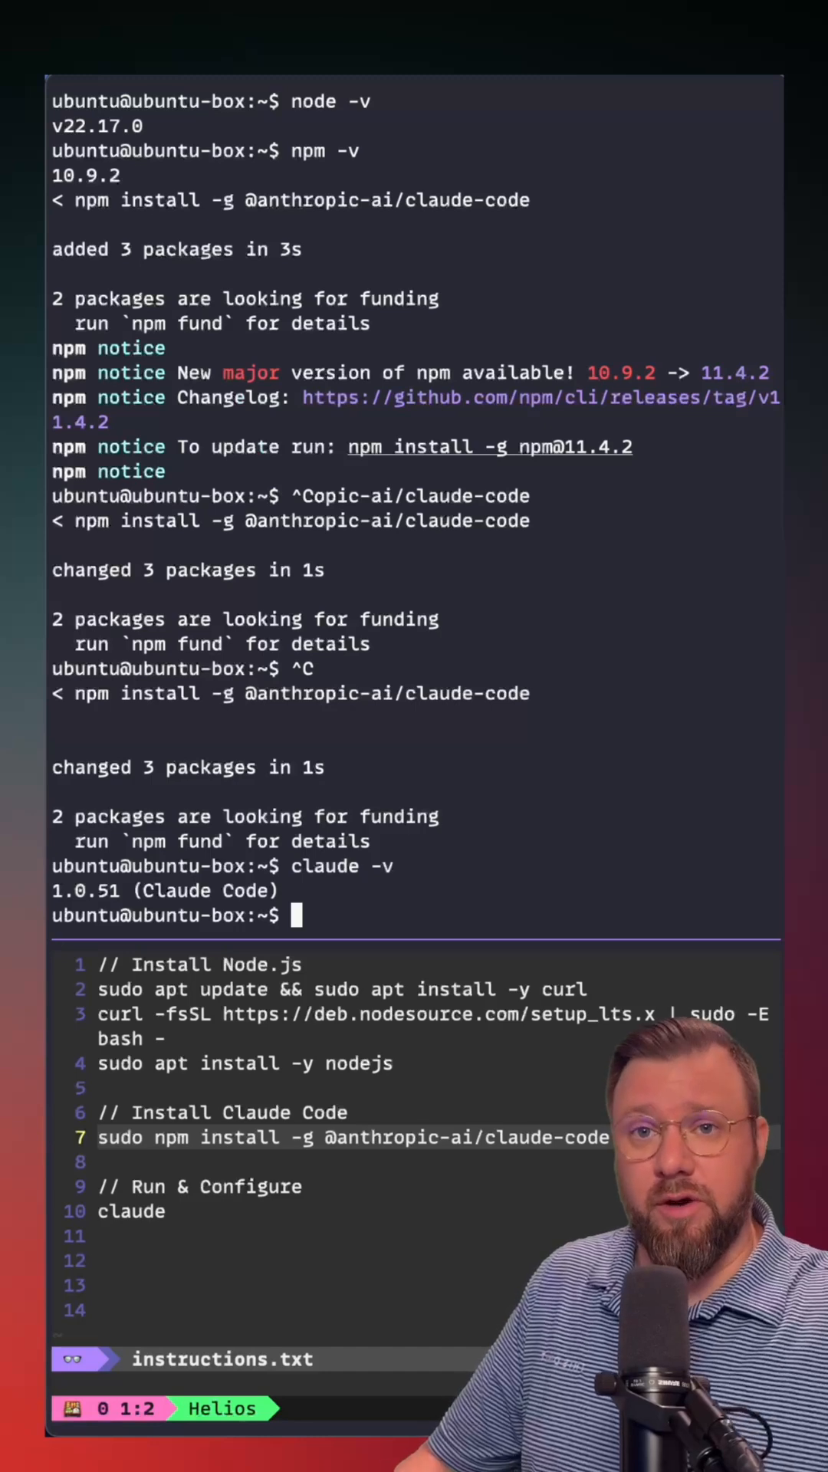
Launch 'claude' and select a login method to start browser sign-in
{"action": "type", "text": "claude"}
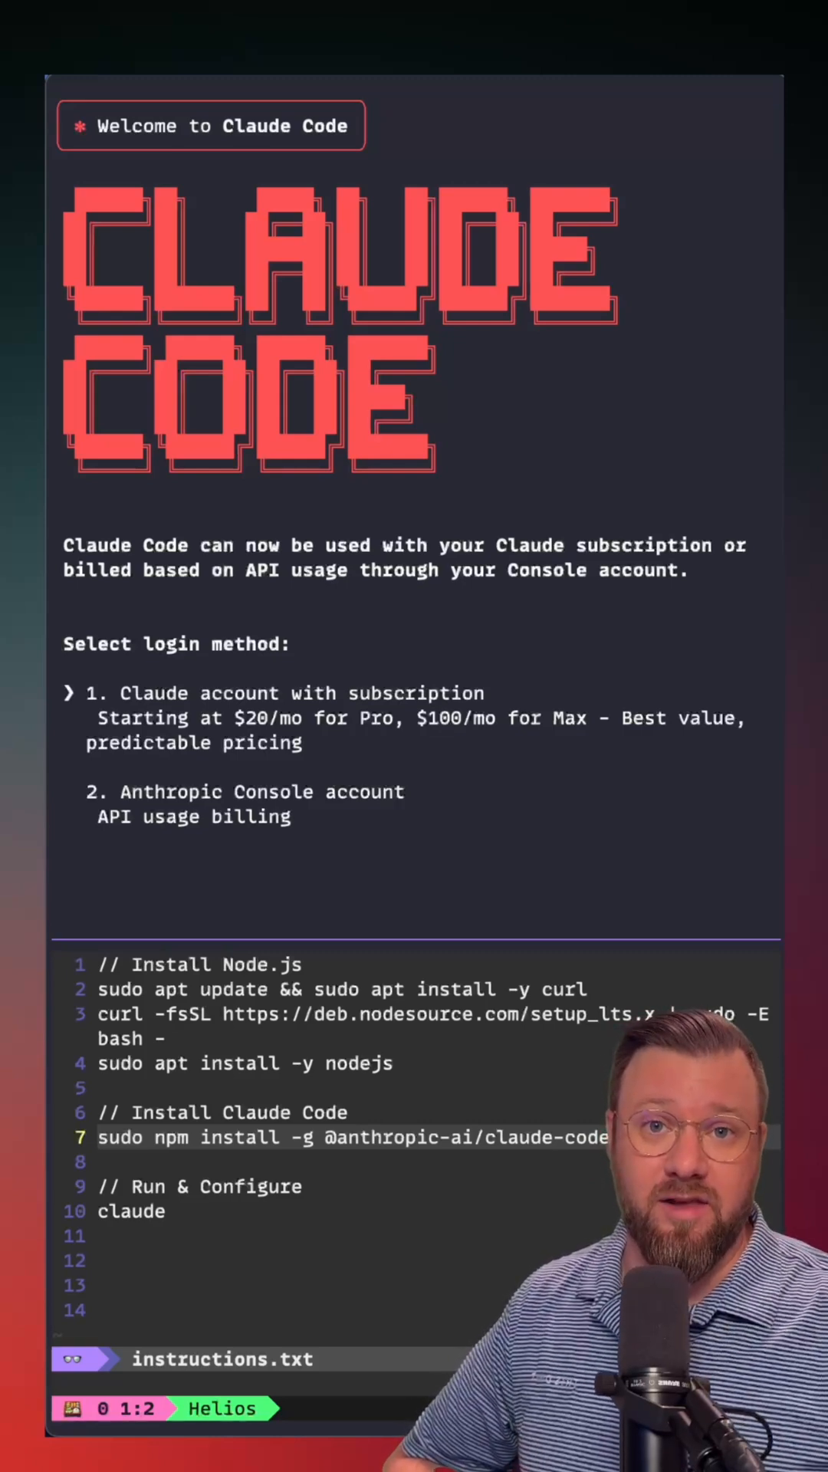
{"action": "key", "text": "down"}
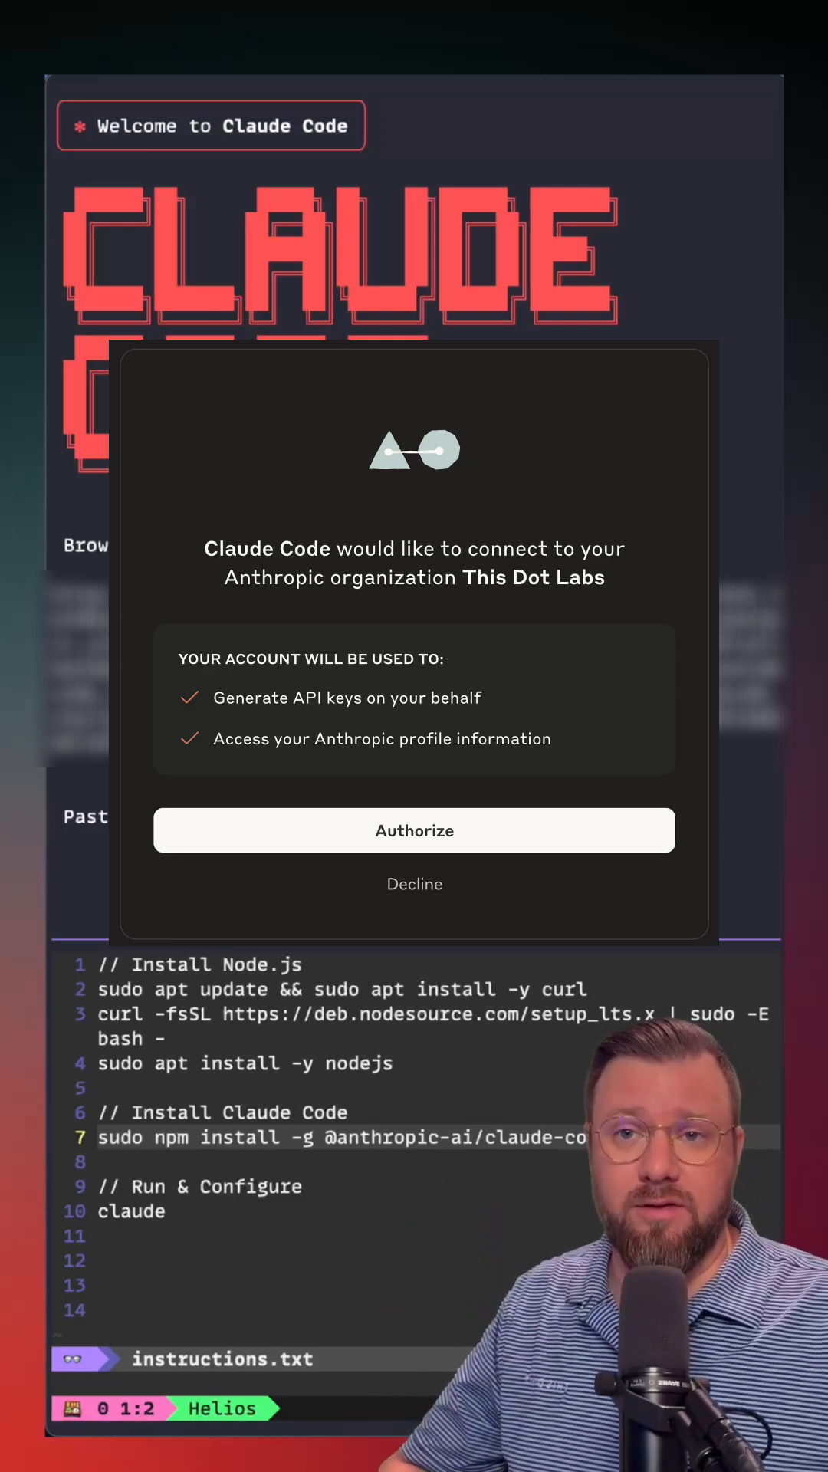
Authorize Claude Code for the This Dot Labs organization on the consent page
{"action": "left_click", "coordinate": [414, 829]}
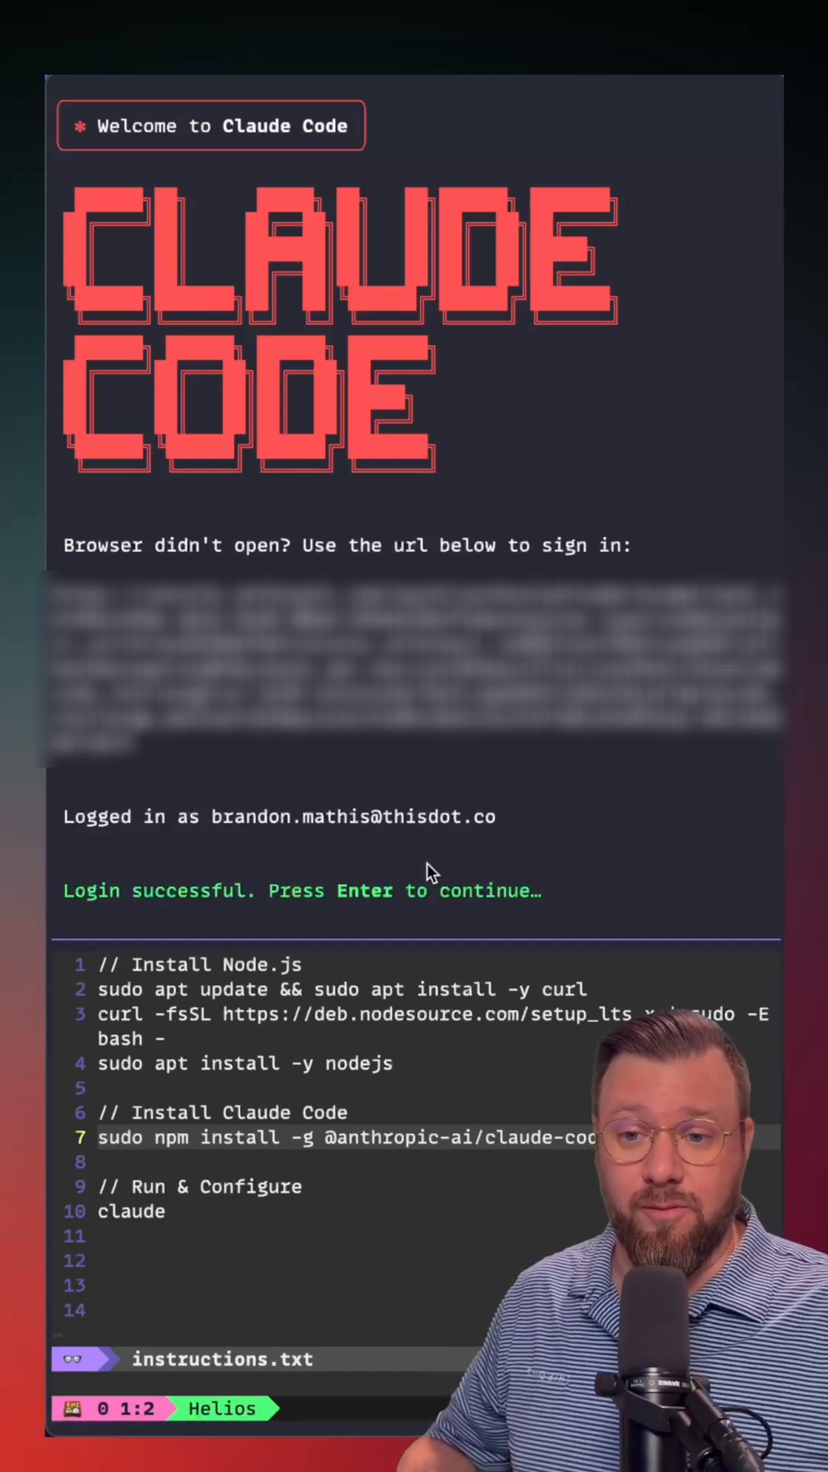
Continue past the login success message and trust the /home/ubuntu folder
{"action": "key", "text": "Enter"}
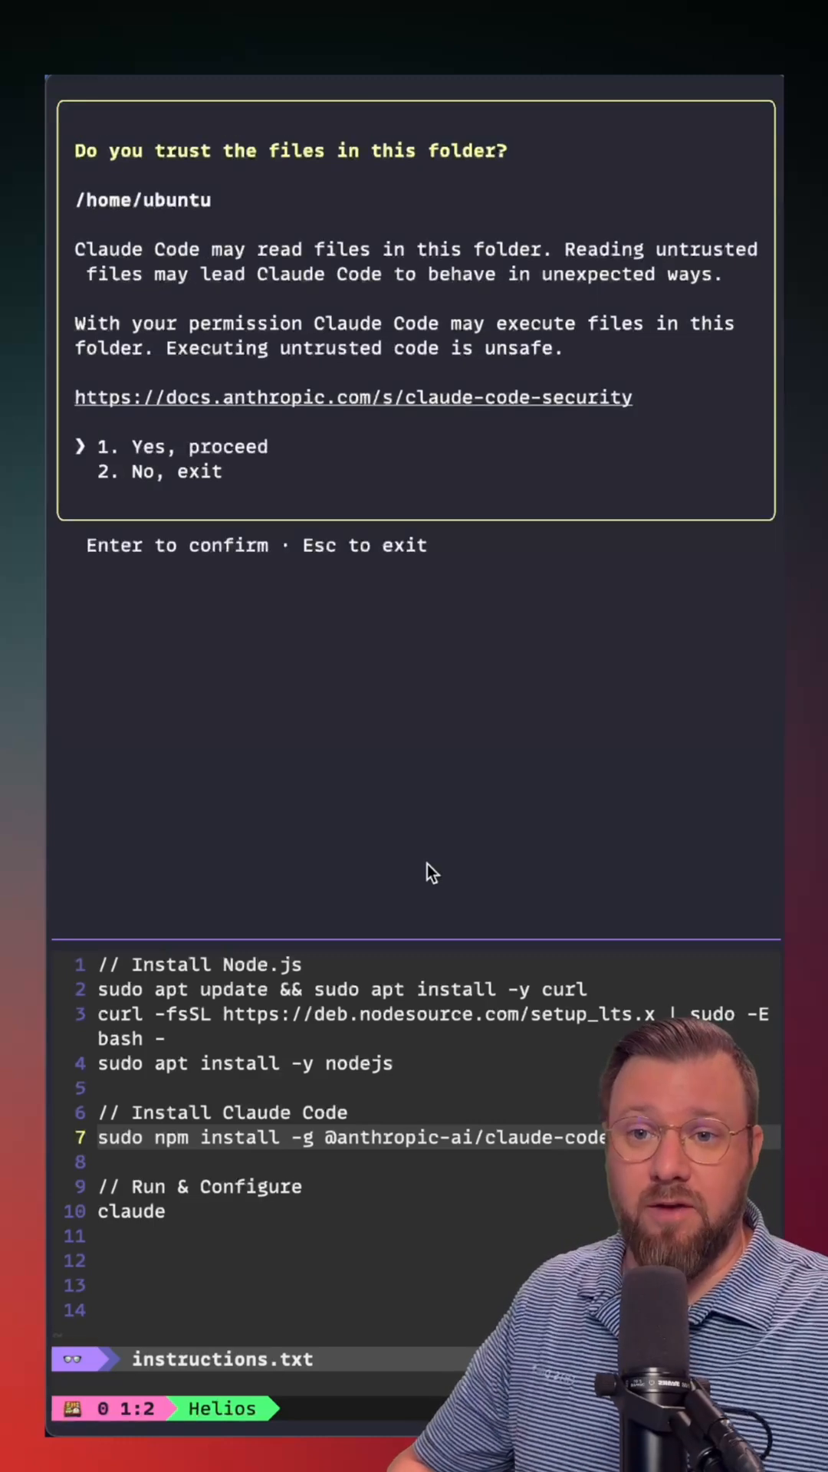
{"action": "key", "text": "Enter"}
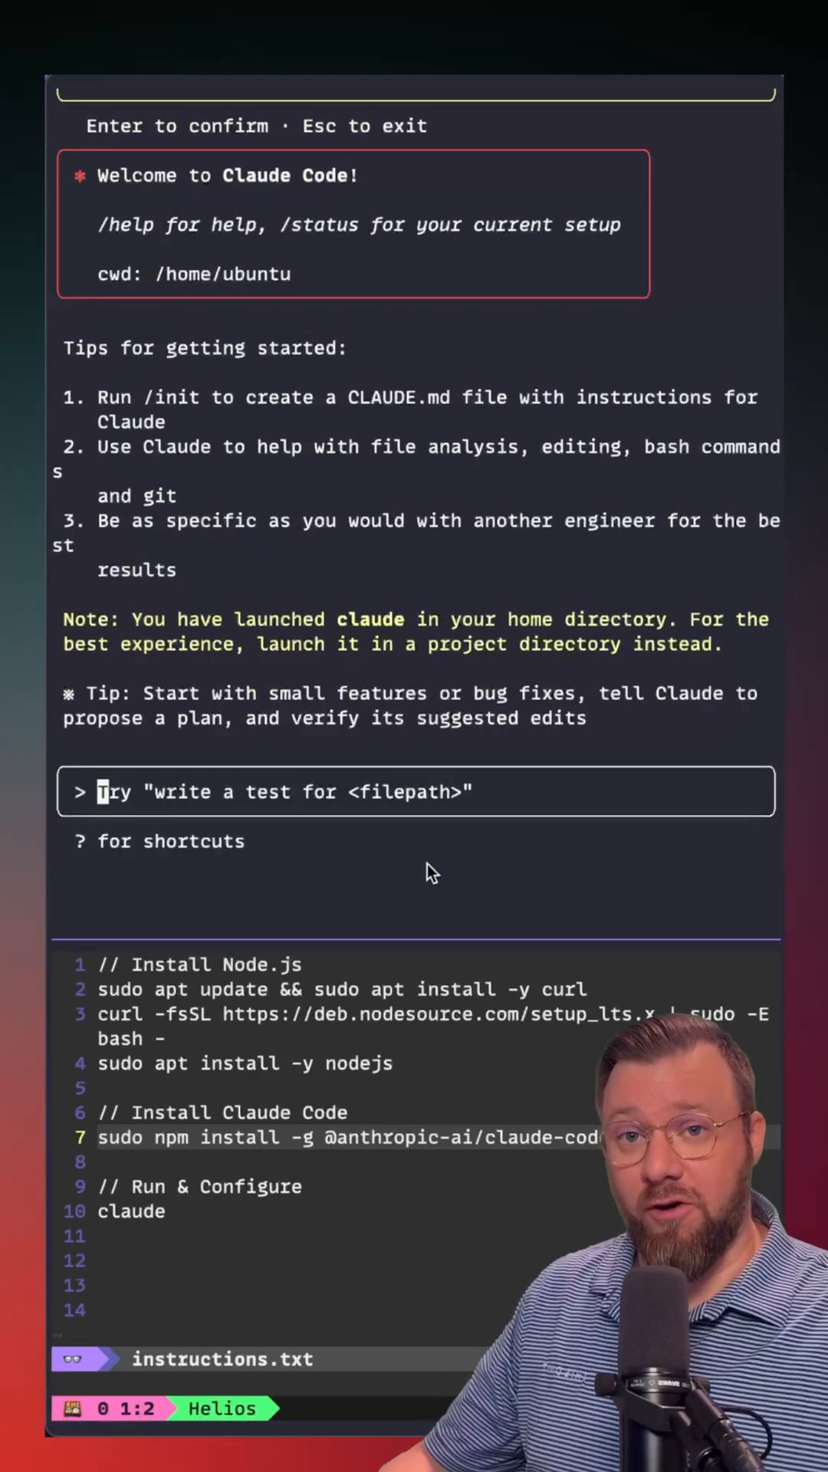